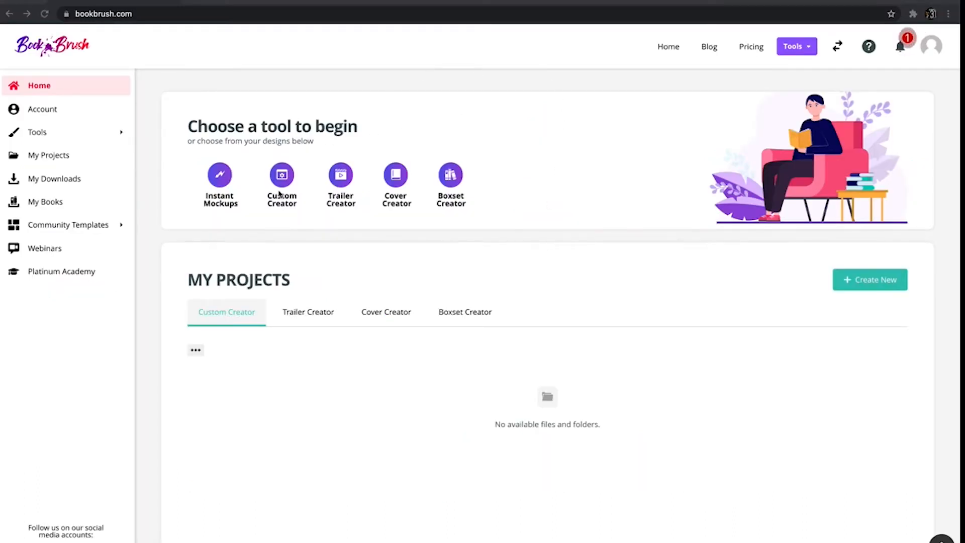
- Launch the Custom Creator tool from the home dashboard
{"action": "left_click", "coordinate": [282, 185]}
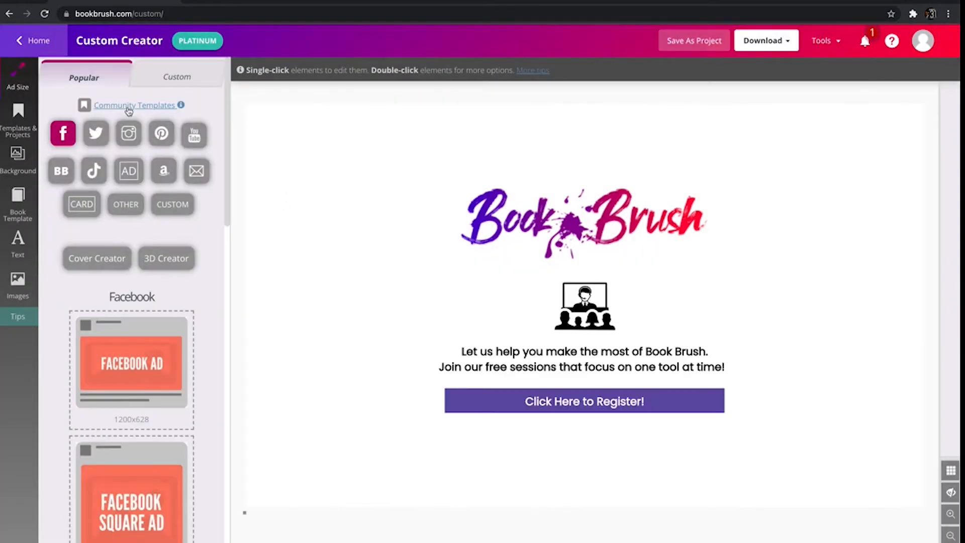
- Filter Community Templates to the Animated Mockups collection and scroll through the results
{"action": "left_click", "coordinate": [129, 104]}
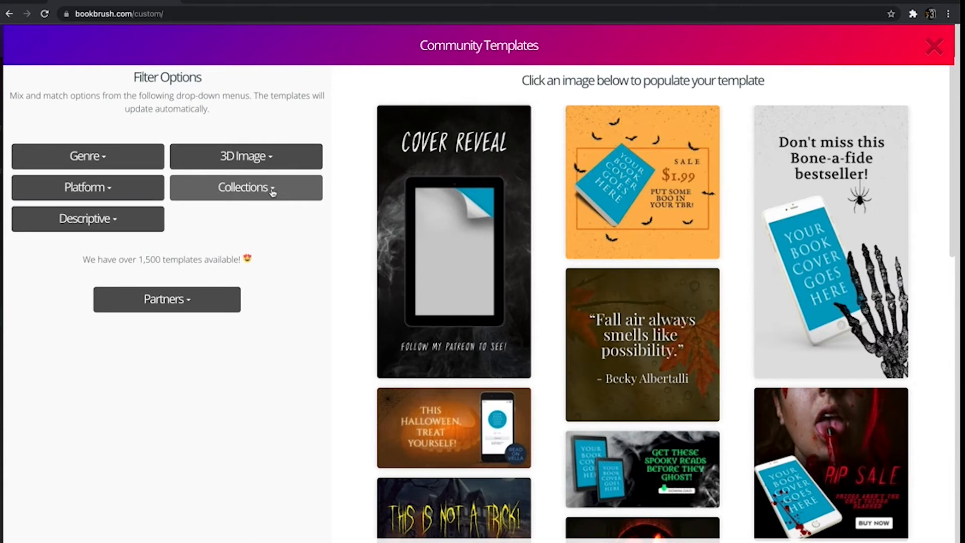
{"action": "left_click", "coordinate": [245, 188]}
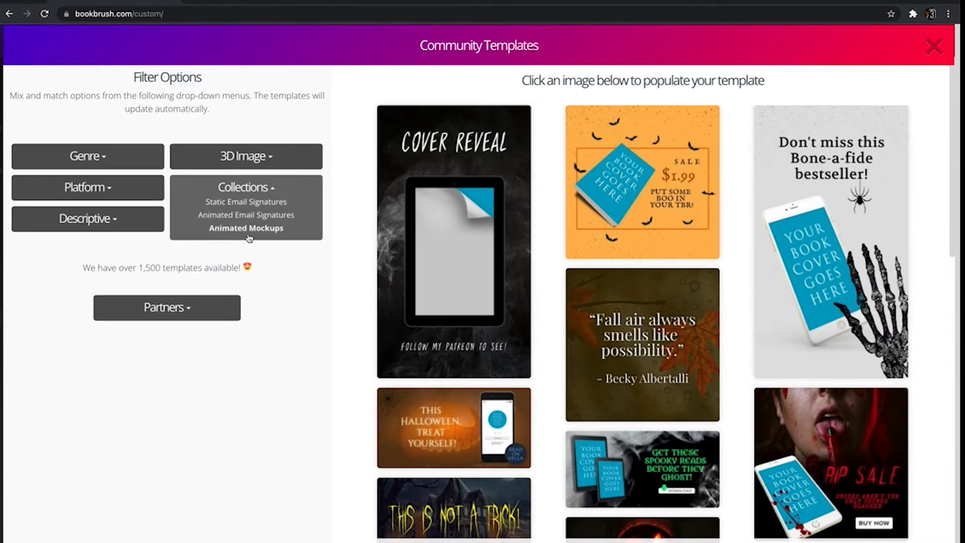
{"action": "left_click", "coordinate": [245, 228]}
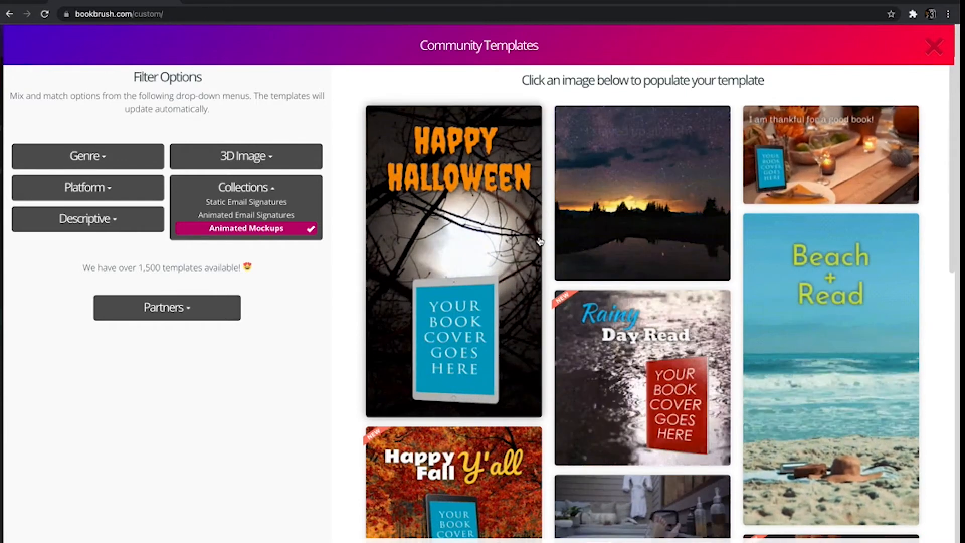
{"action": "scroll", "scroll_direction": "down", "scroll_amount": 3}
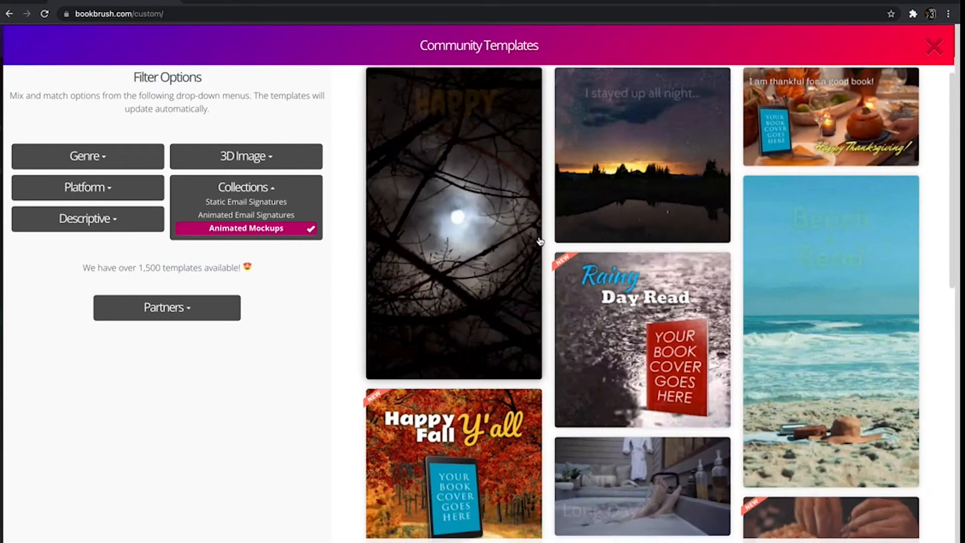
{"action": "scroll", "scroll_direction": "down", "scroll_amount": 3}
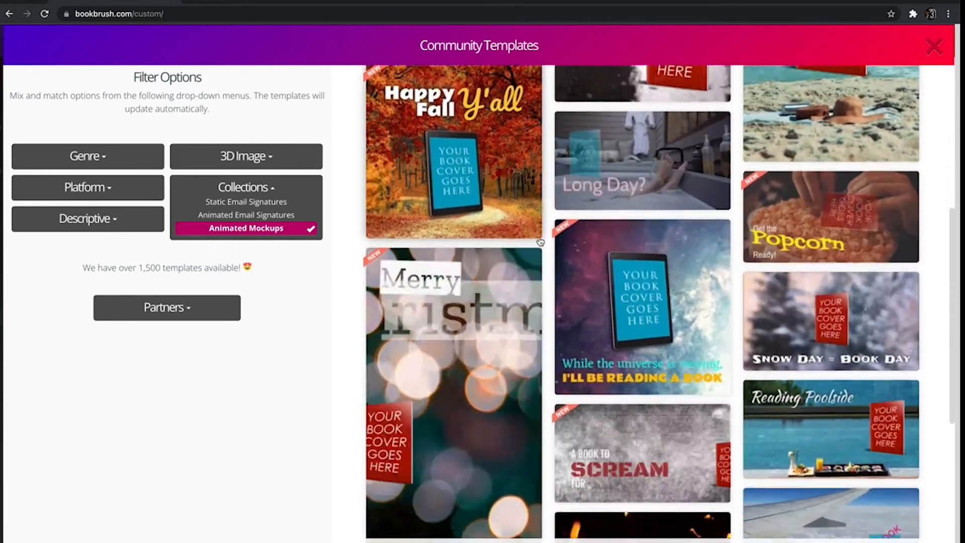
{"action": "scroll", "scroll_direction": "down", "scroll_amount": 3}
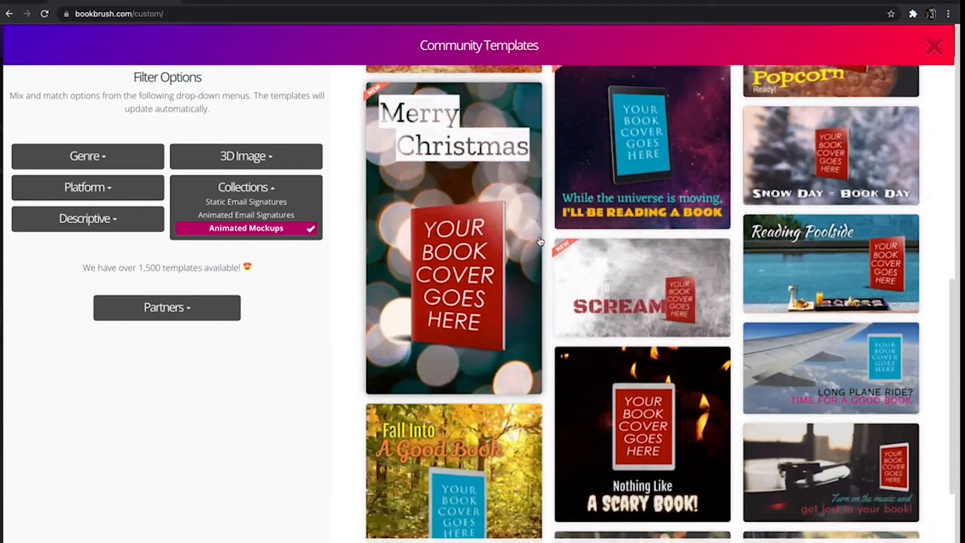
{"action": "scroll", "scroll_direction": "down", "scroll_amount": 3}
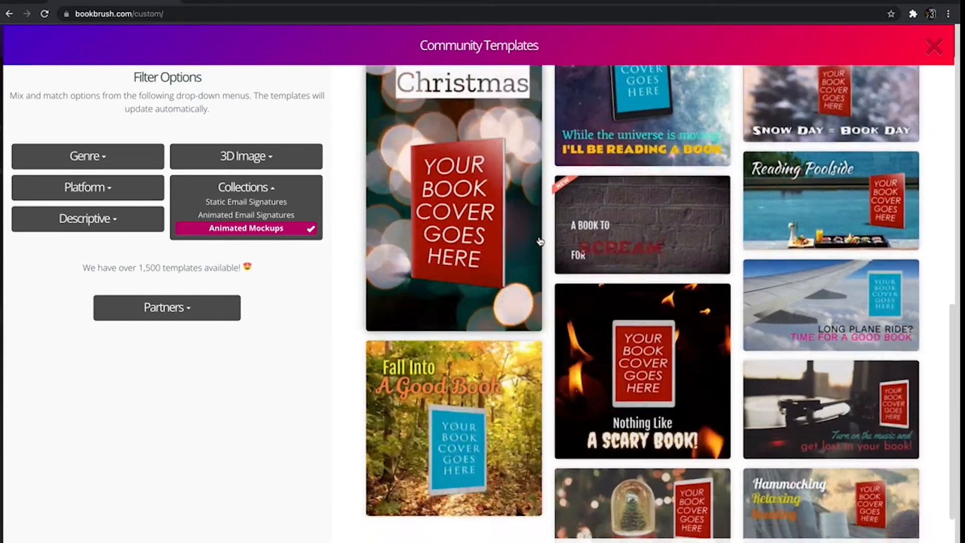
{"action": "scroll", "scroll_direction": "down", "scroll_amount": 3}
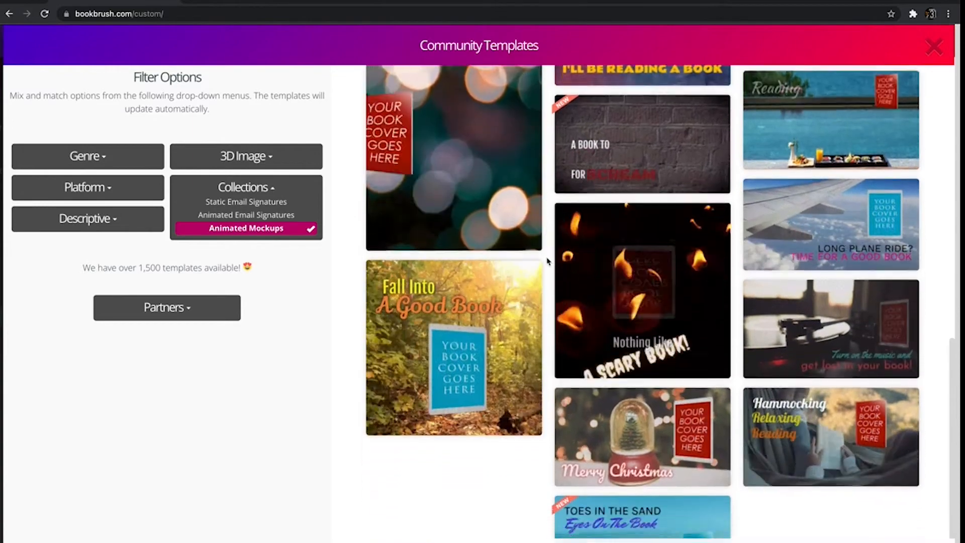
{"action": "scroll", "scroll_direction": "down", "scroll_amount": 3}
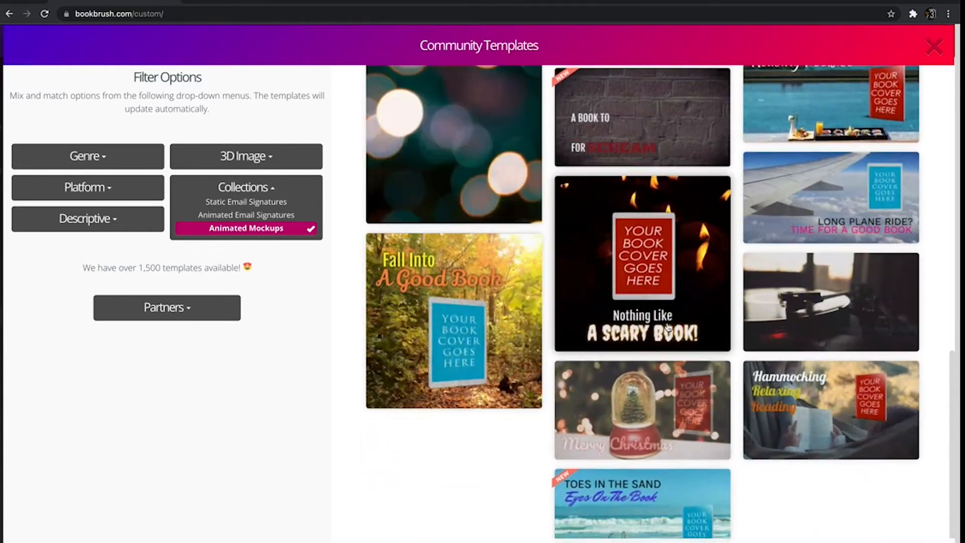
- Load the Hammocking Relaxing Reading template and play, then stop, its 14-second animation preview
{"action": "left_click", "coordinate": [830, 409]}
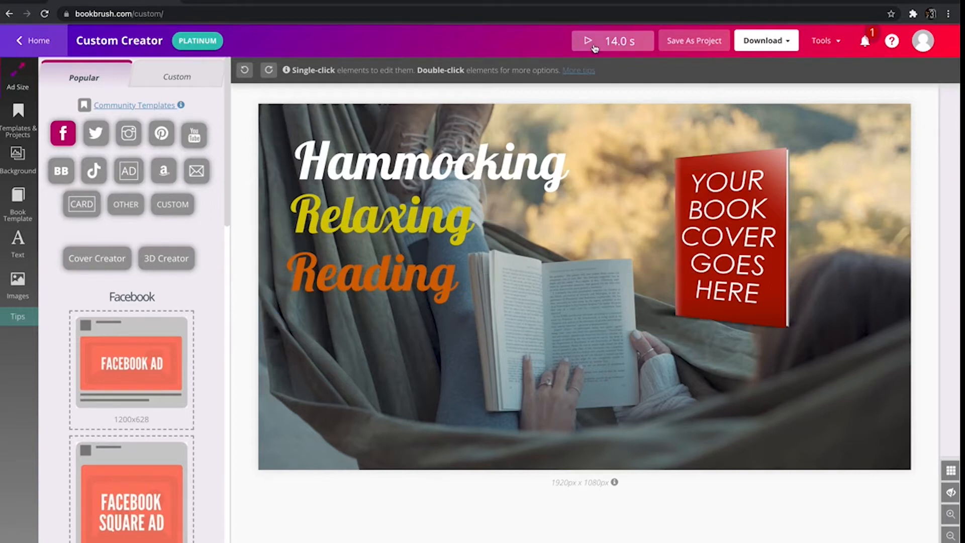
{"action": "left_click", "coordinate": [587, 40]}
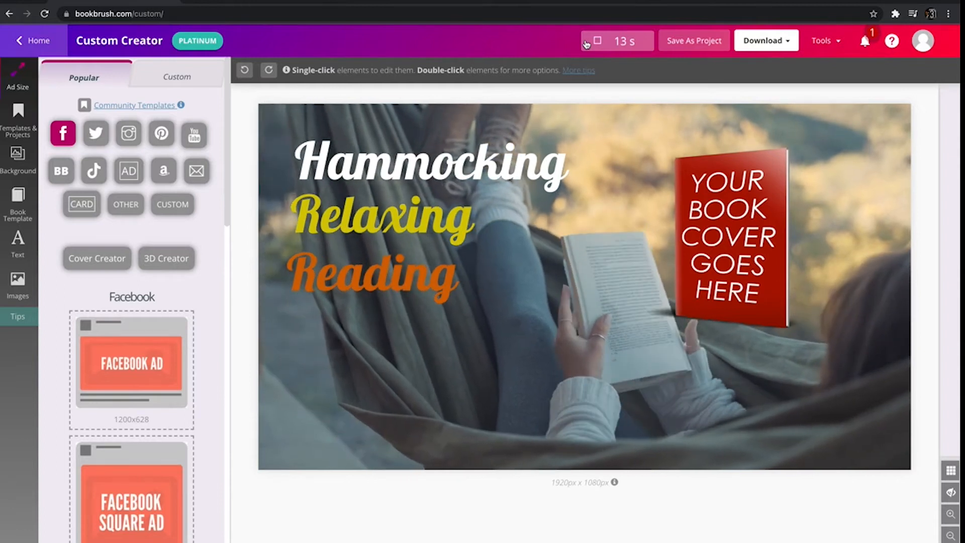
{"action": "left_click", "coordinate": [725, 238]}
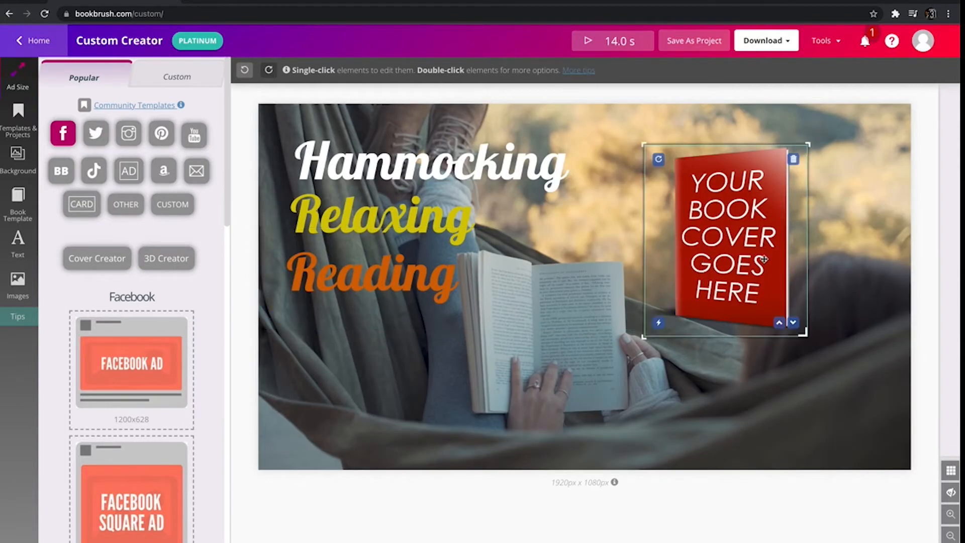
- Swap the hammock book placeholder for the Maestra Rising cover and replay the animation
{"action": "left_click", "coordinate": [725, 237]}
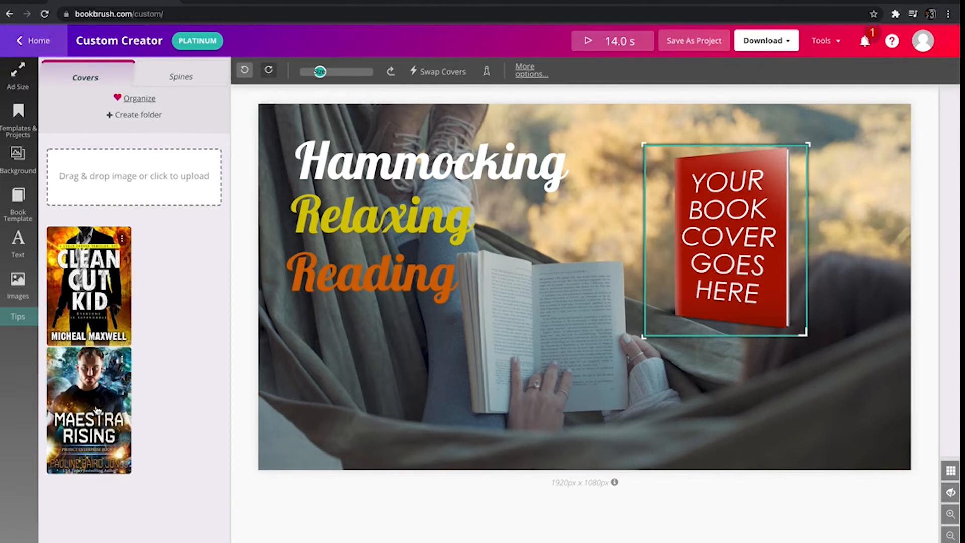
{"action": "left_click", "coordinate": [88, 410]}
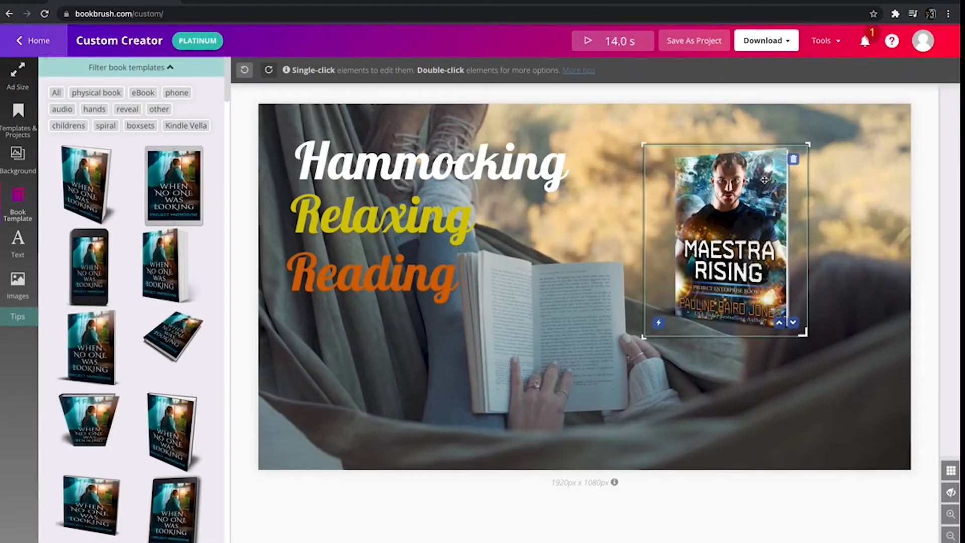
{"action": "left_click", "coordinate": [586, 41]}
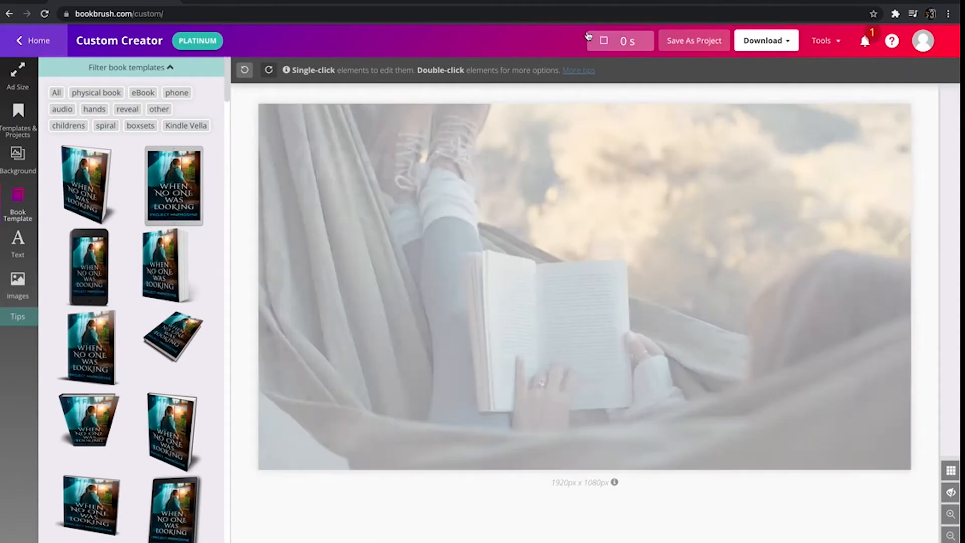
- Inspect the Hammocking headline's text settings, then show the Templates & Projects list
{"action": "left_click", "coordinate": [604, 40]}
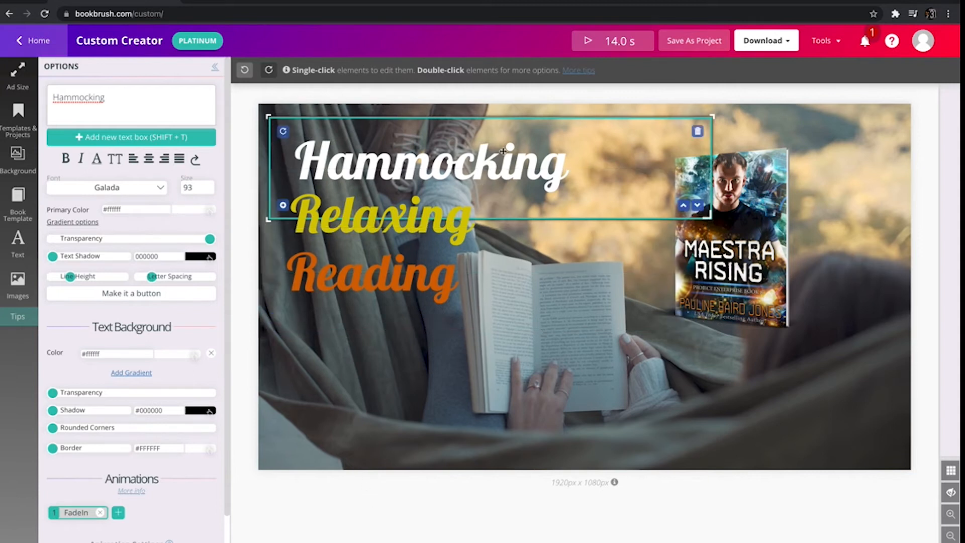
{"action": "left_click", "coordinate": [290, 385]}
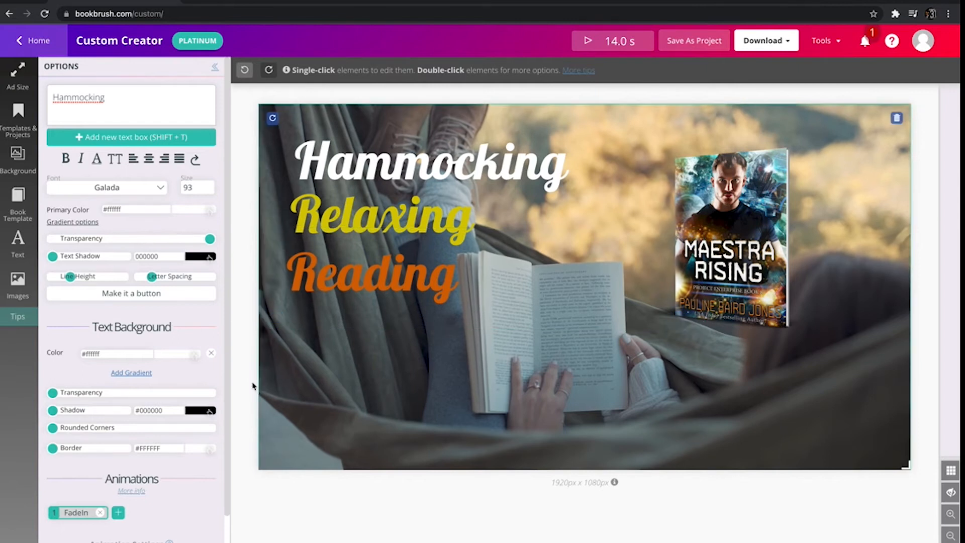
{"action": "left_click", "coordinate": [18, 117]}
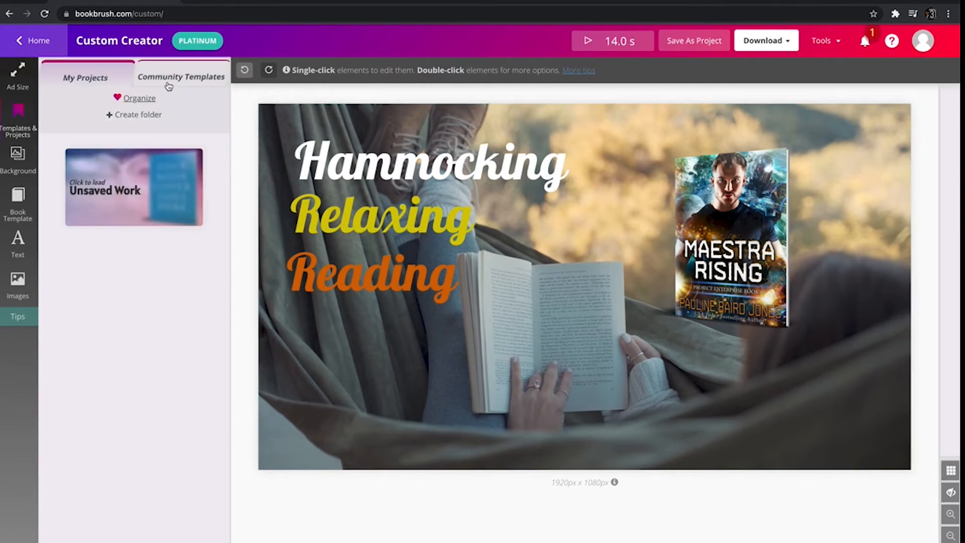
- Return to the Animated Mockups gallery and scroll toward the Get the Popcorn Ready template
{"action": "left_click", "coordinate": [181, 76]}
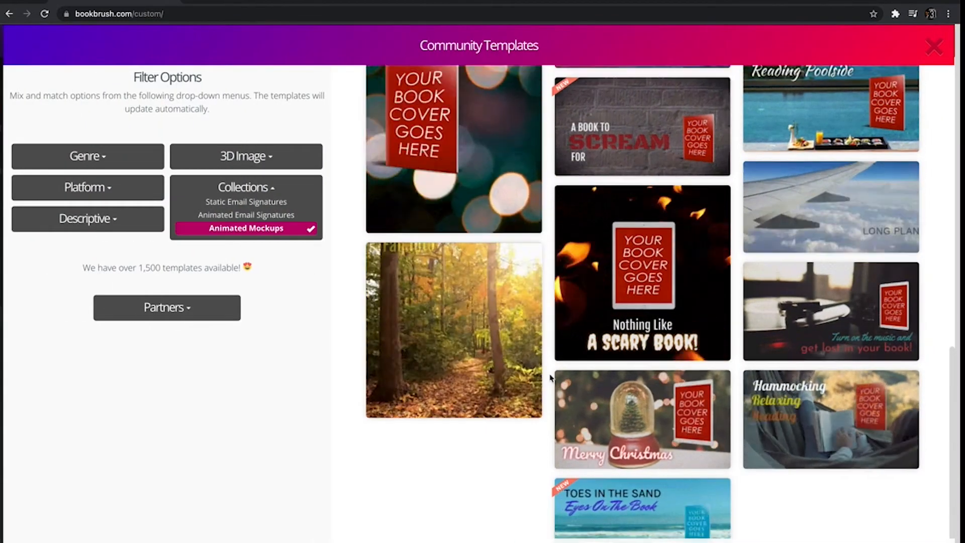
{"action": "scroll", "scroll_direction": "down", "scroll_amount": 3}
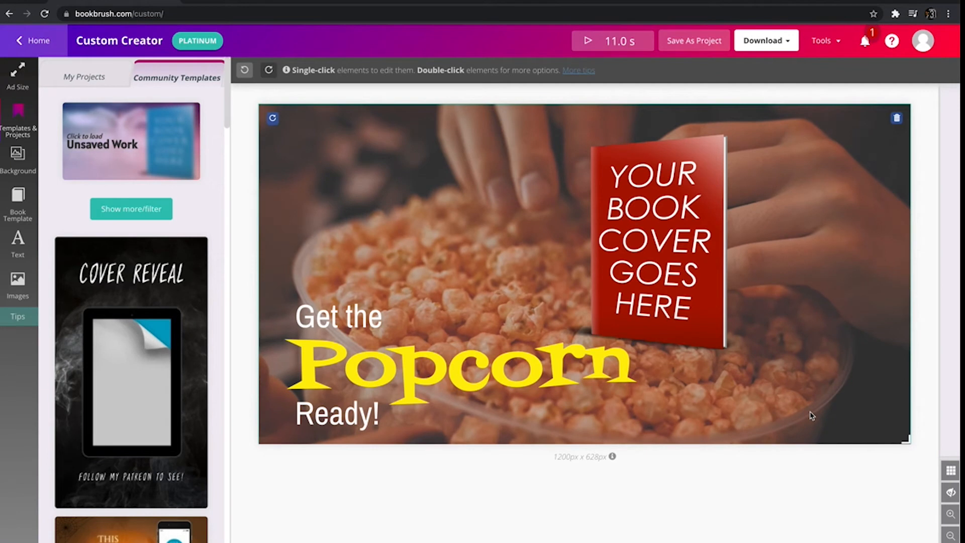
- Swap the popcorn book placeholder for the Maestra Rising cover and play the animation preview
{"action": "left_click", "coordinate": [653, 240]}
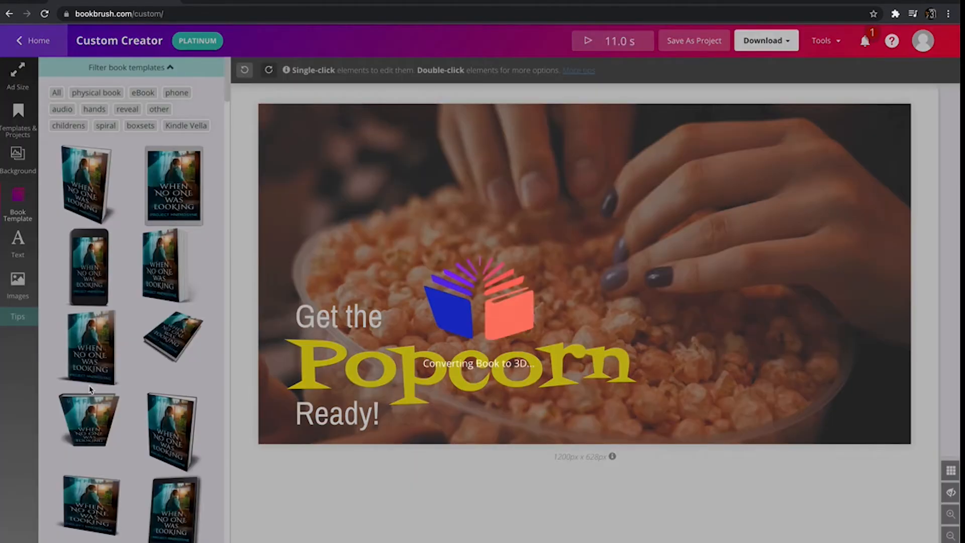
{"action": "left_click", "coordinate": [586, 40]}
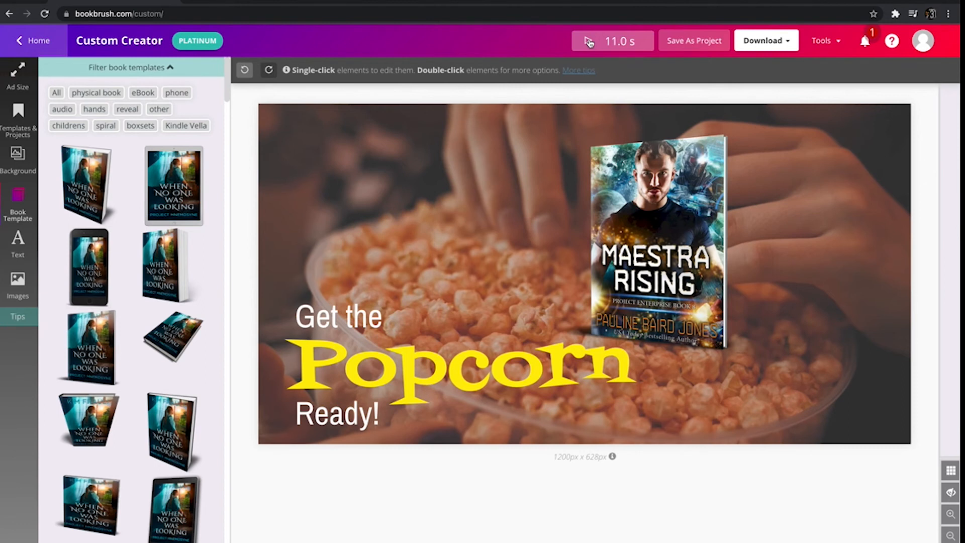
{"action": "left_click", "coordinate": [589, 40]}
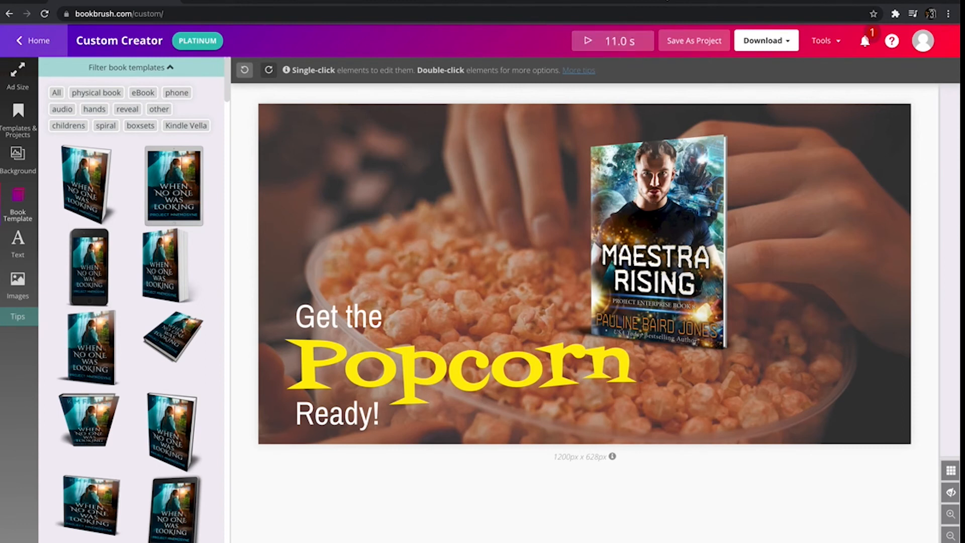